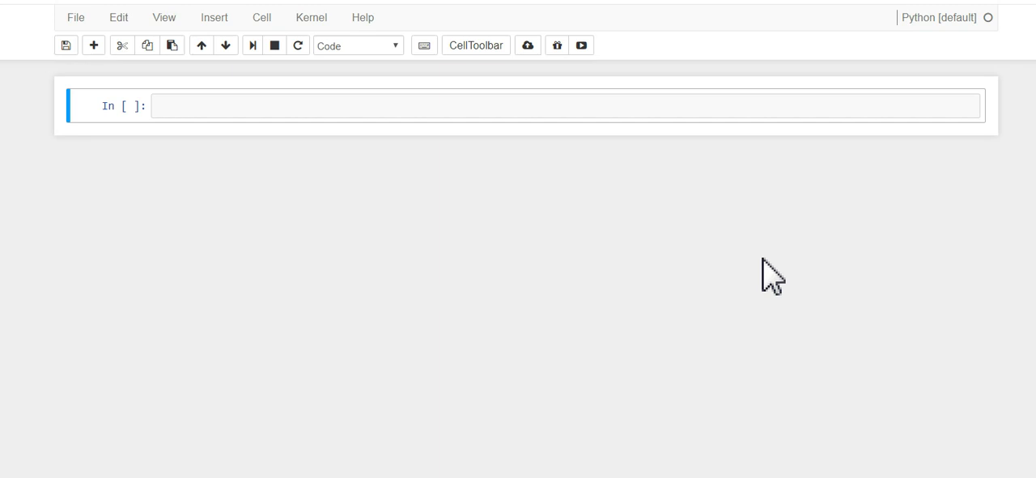
{"action": "mouse_move", "coordinate": [413, 138]}
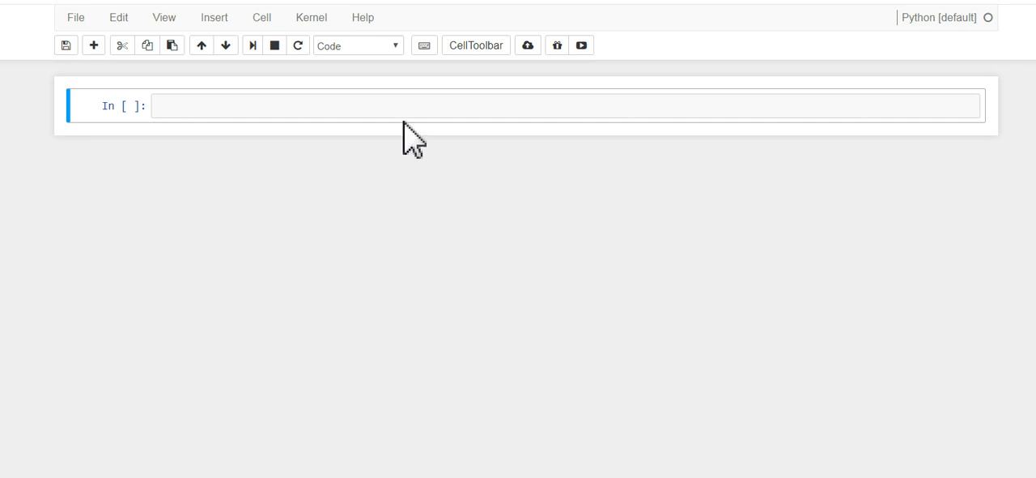
Enter and run 'import pandas as pd' in the first cell
{"action": "type", "text": "impo"}
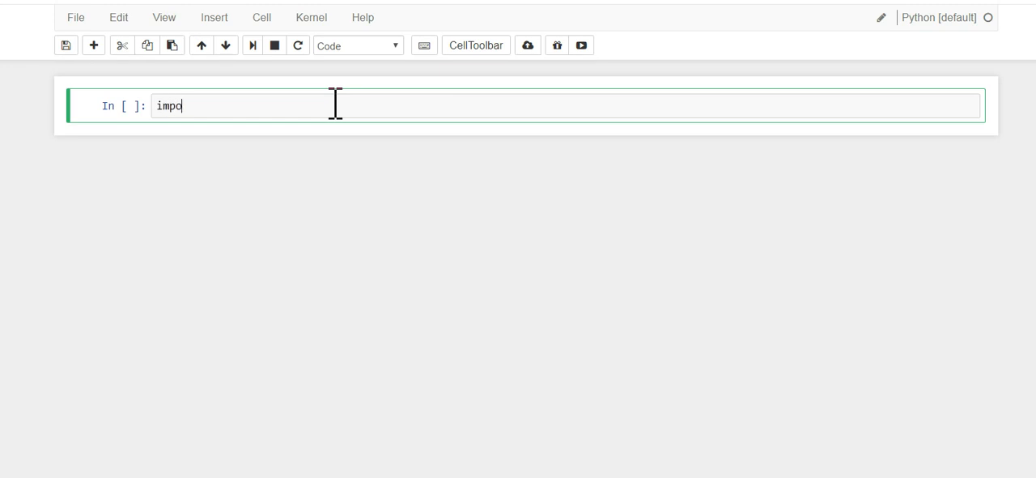
{"action": "type", "text": "rt pandas as p"}
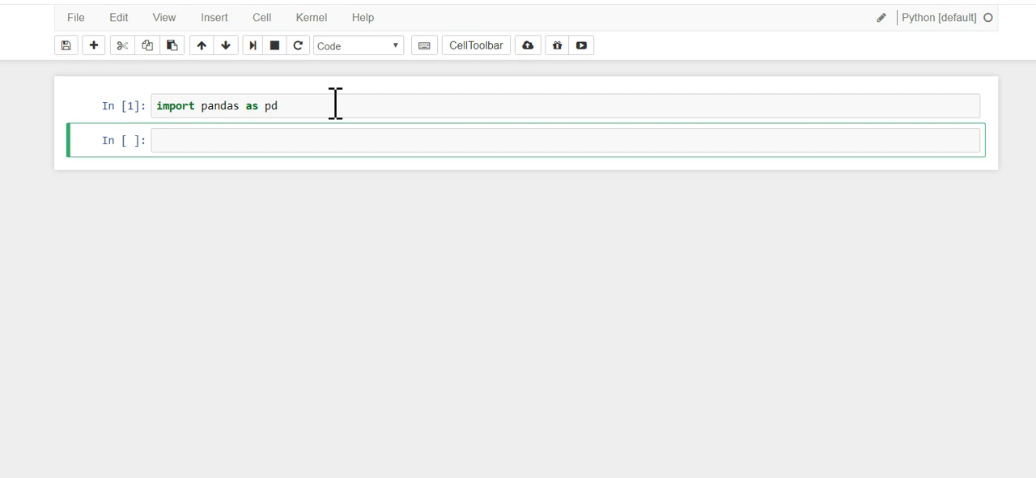
Define dictionary d with 'key' ['a','b','c'] and 'val' [213,43,6]
{"action": "type", "text": "d = {}"}
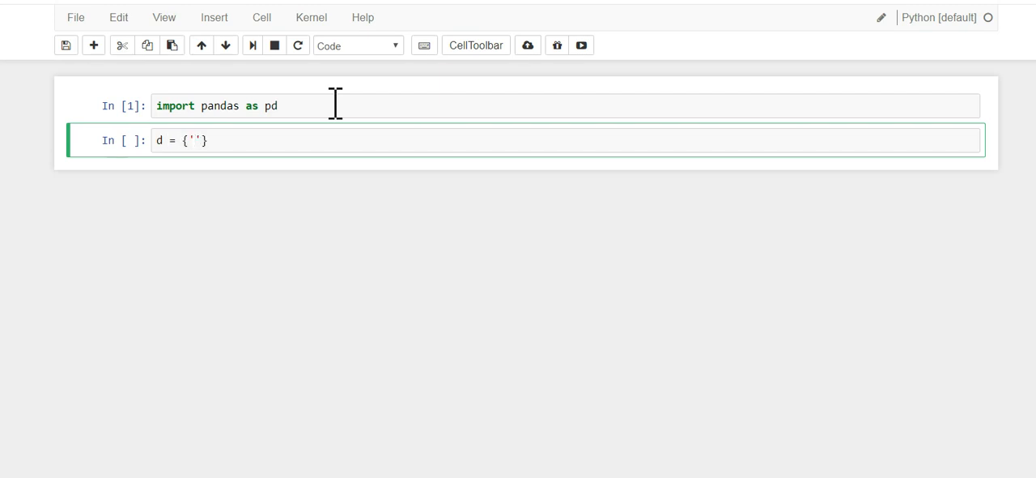
{"action": "type", "text": "key"}
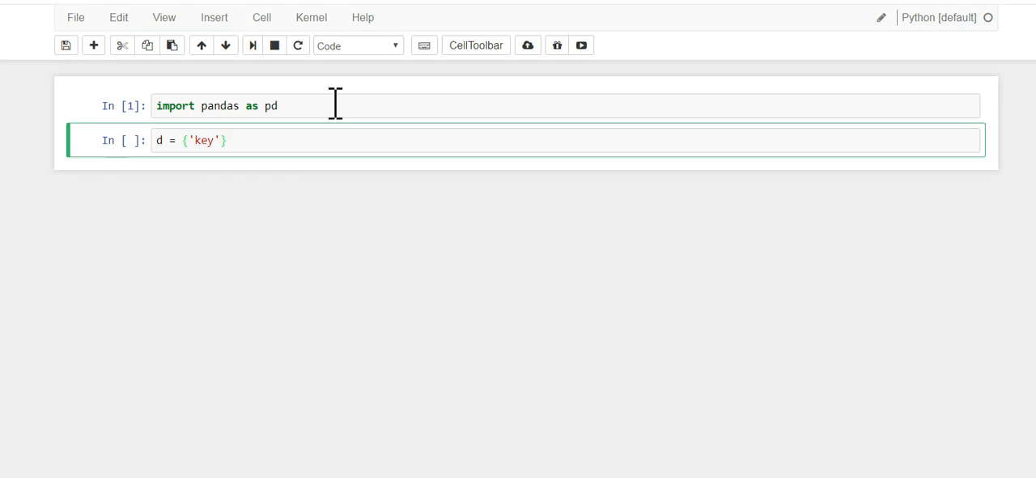
{"action": "type", "text": ":"}
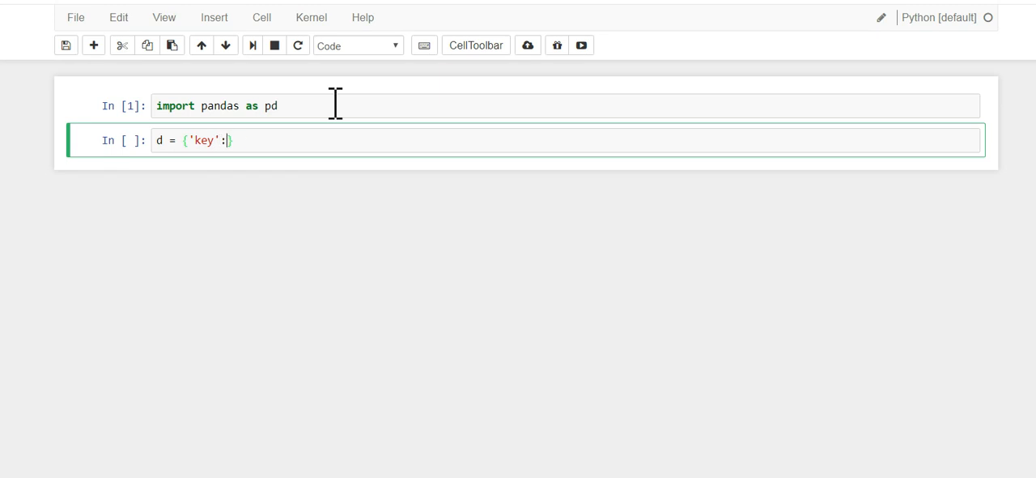
{"action": "type", "text": "["}
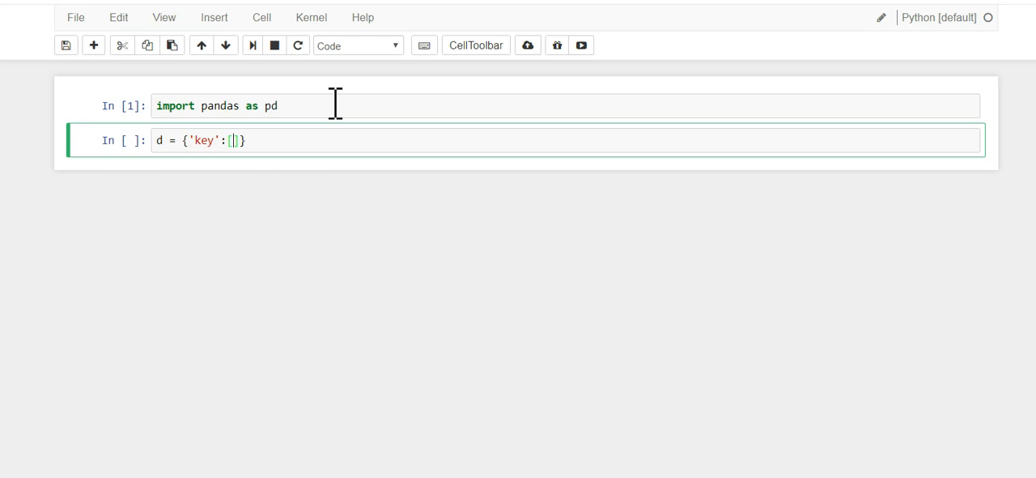
{"action": "type", "text": "['a',"}
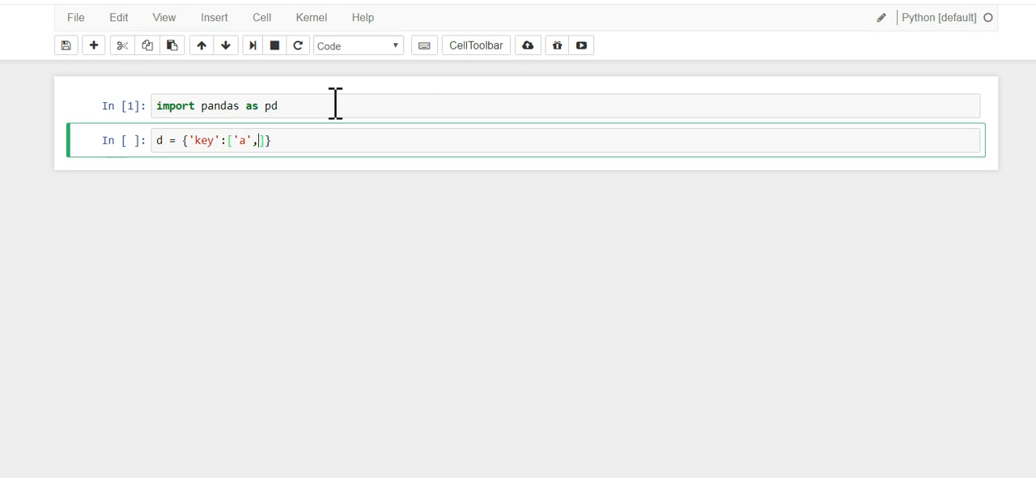
{"action": "type", "text": "'b'"}
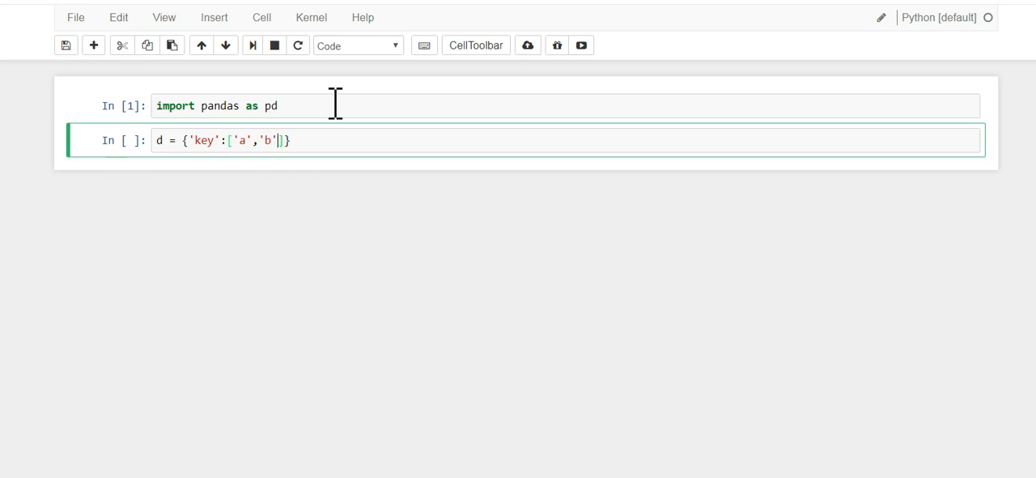
{"action": "type", "text": ","}
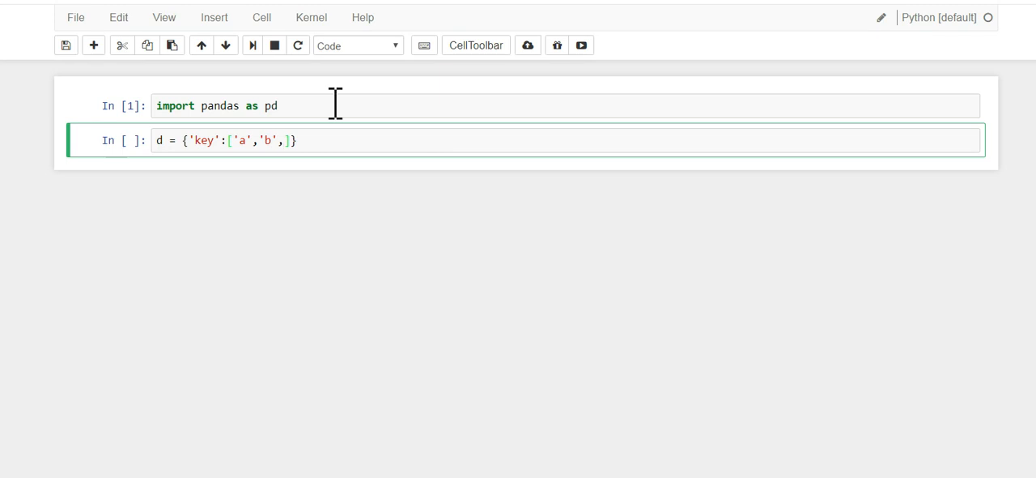
{"action": "type", "text": "'c'"}
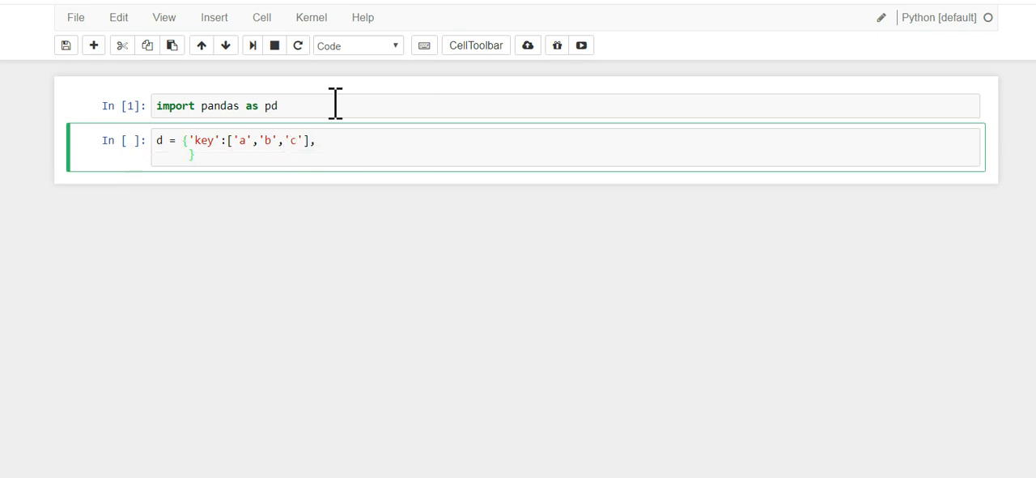
{"action": "type", "text": "'val':["}
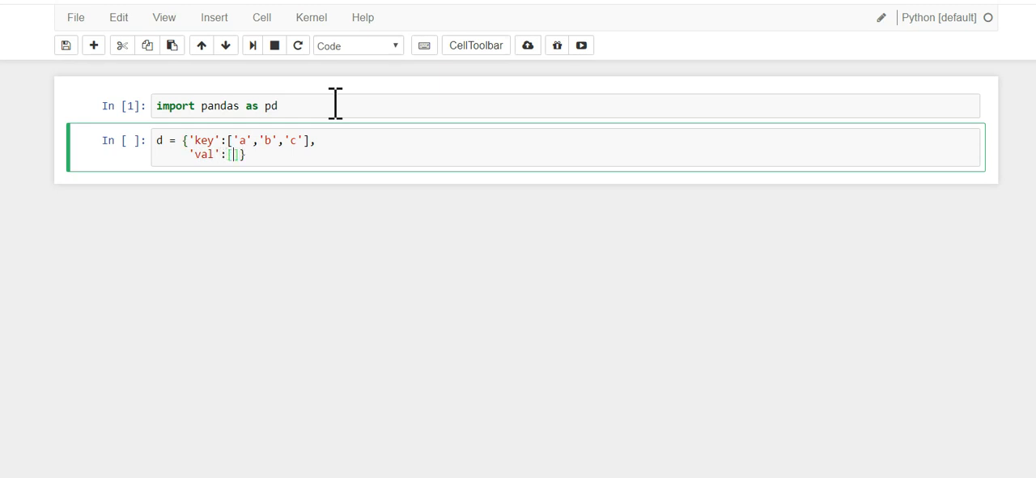
{"action": "type", "text": "213,43,"}
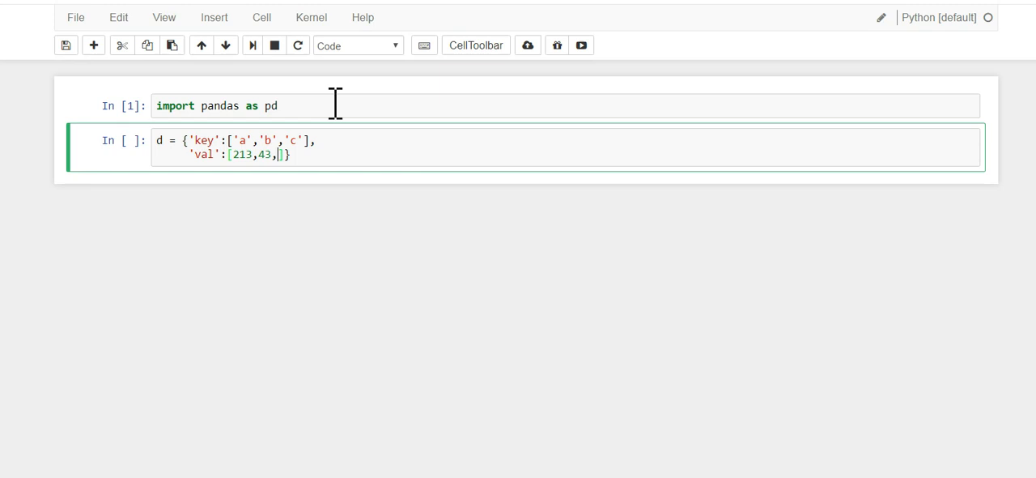
{"action": "type", "text": "6}"}
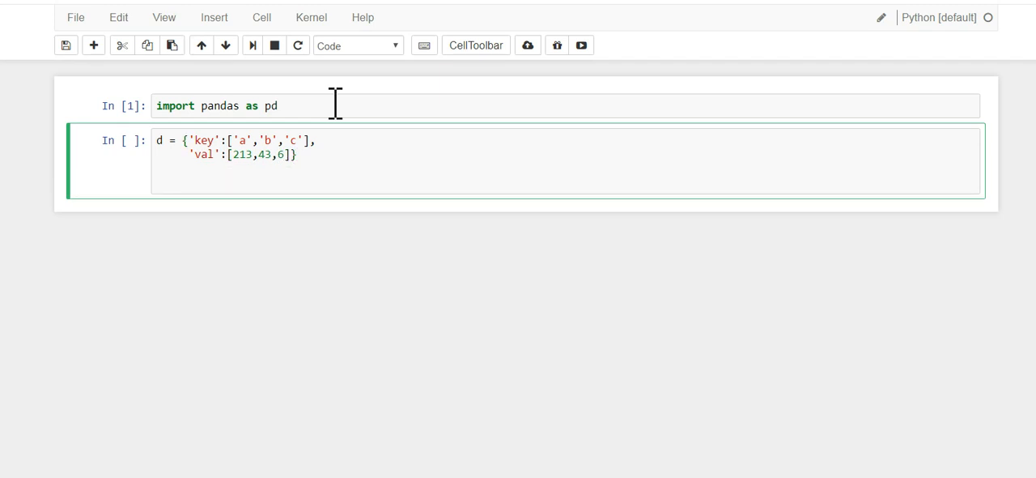
Add the line df = pd.DataFrame(d) below the dictionary
{"action": "type", "text": "df ="}
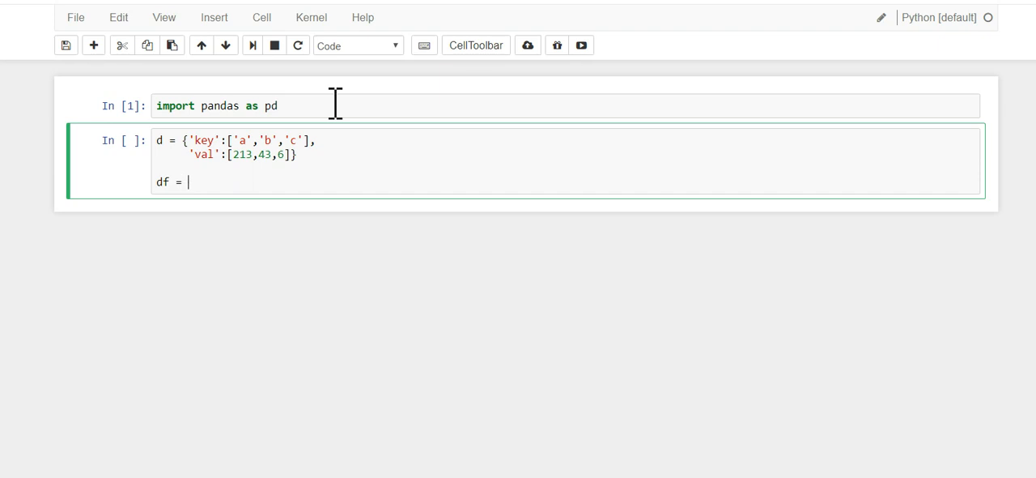
{"action": "type", "text": "pd.Data"}
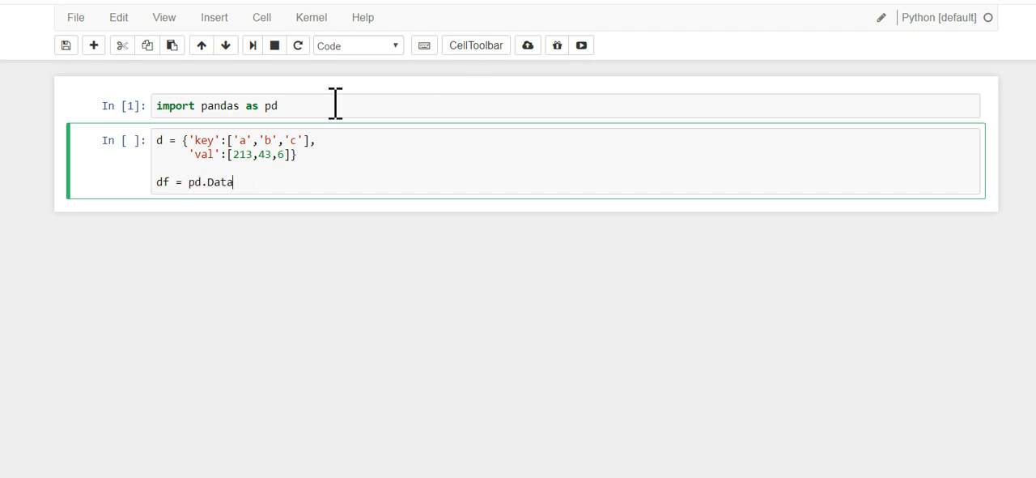
{"action": "type", "text": "Frame"}
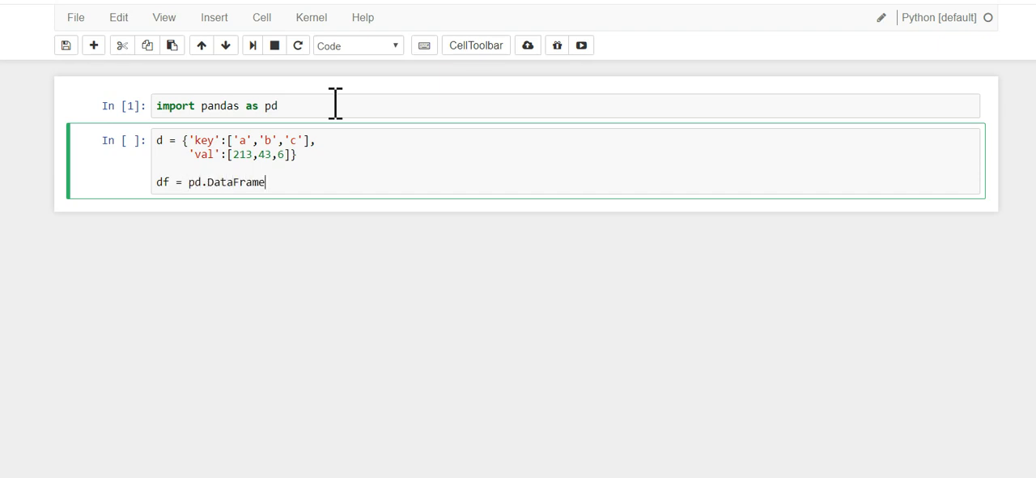
{"action": "type", "text": "()"}
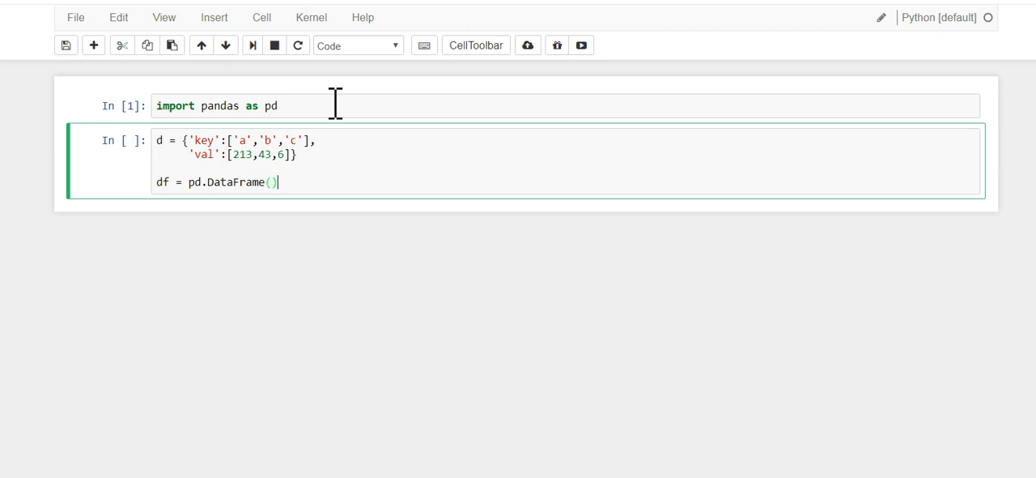
{"action": "type", "text": "d"}
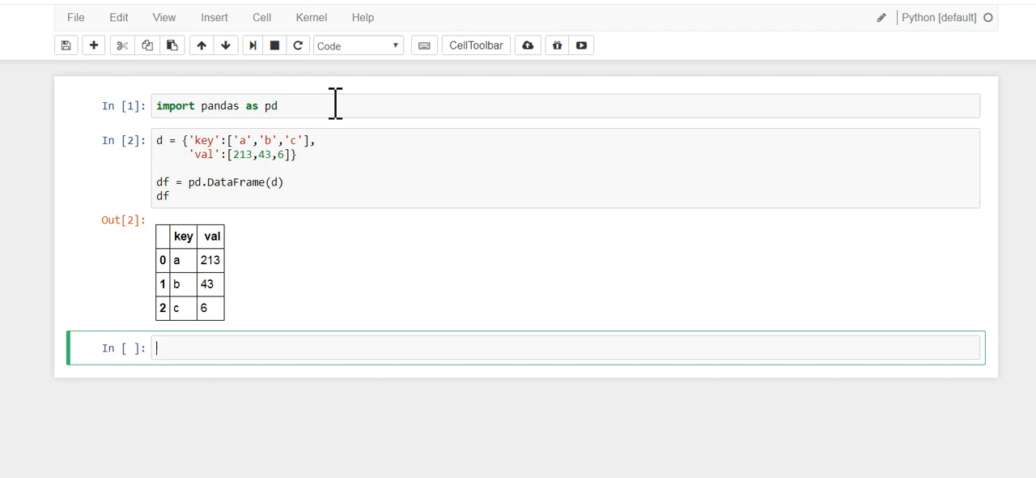
{"action": "mouse_move", "coordinate": [421, 188]}
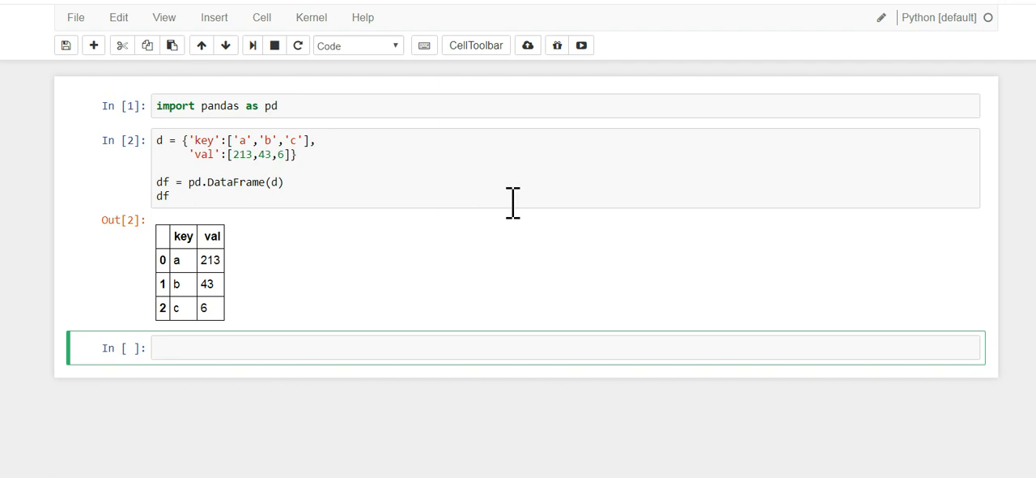
{"action": "mouse_move", "coordinate": [557, 269]}
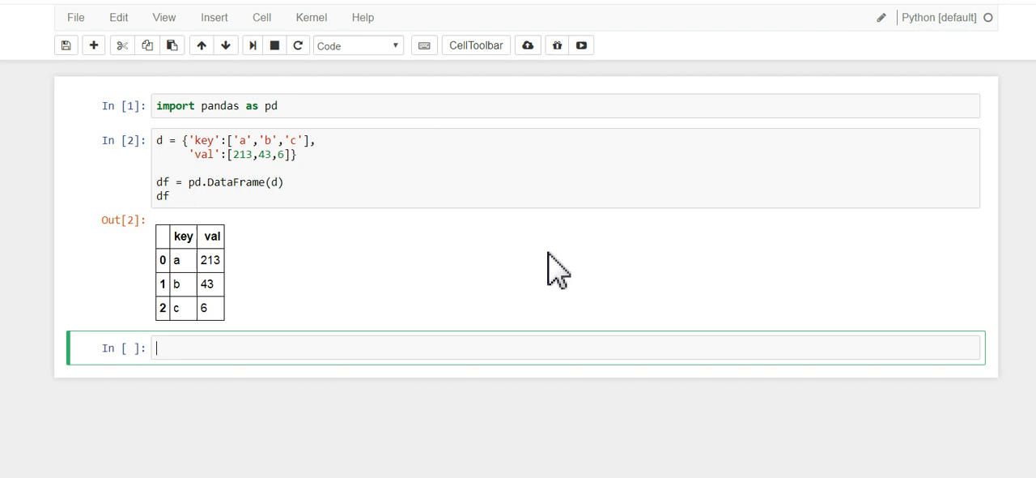
Define mask f1 = df['key'] == 'a' and display f1 (True, False, False)
{"action": "type", "text": "f1"}
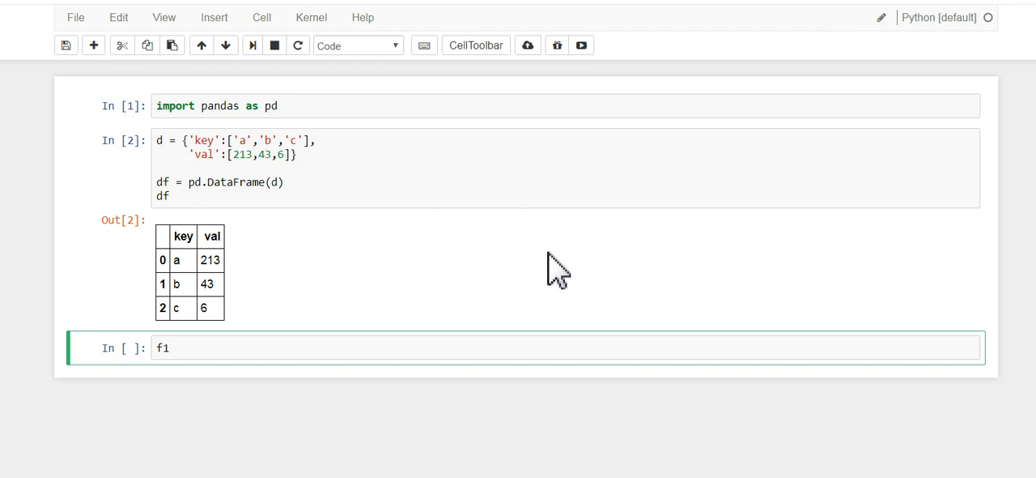
{"action": "type", "text": "="}
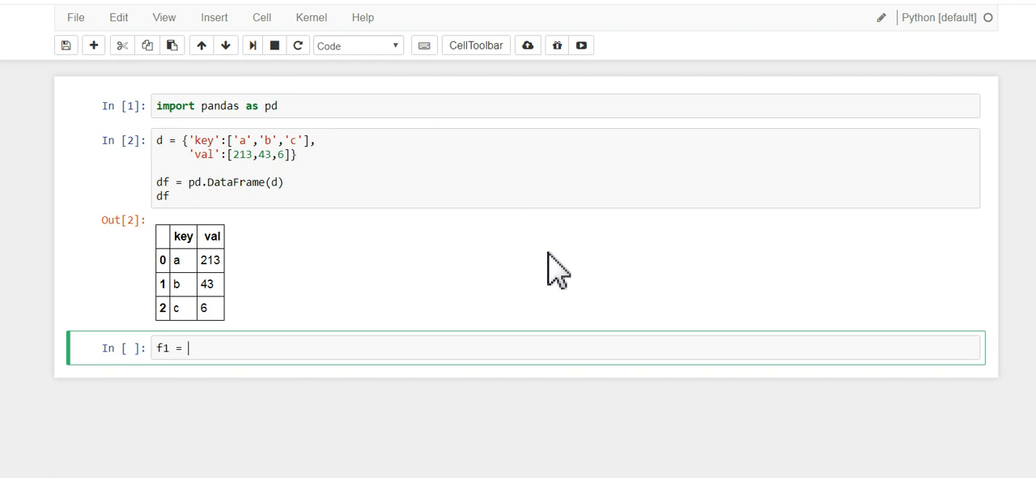
{"action": "type", "text": "df[]"}
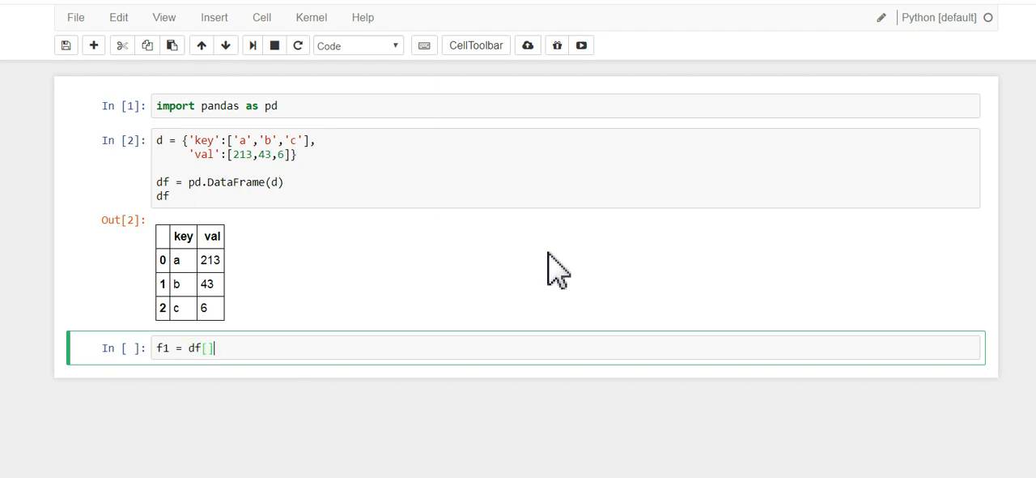
{"action": "type", "text": "''"}
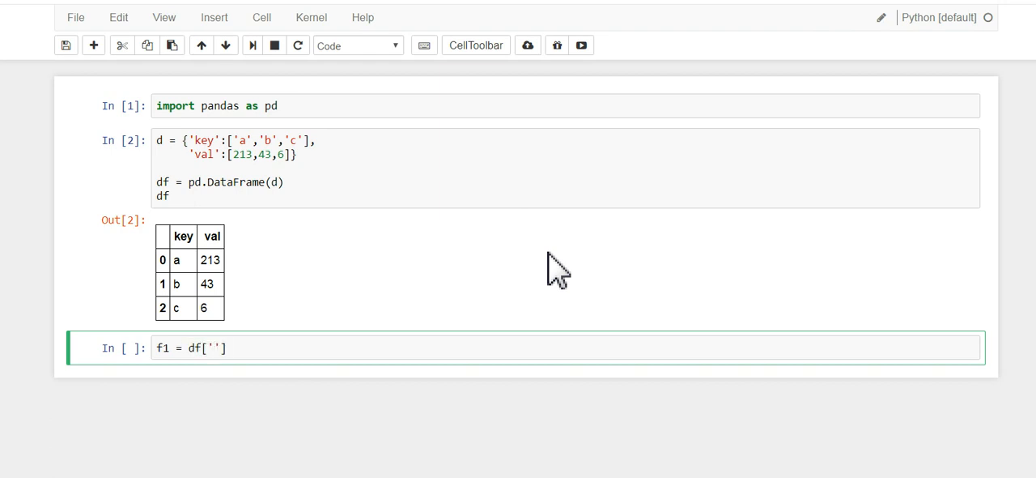
{"action": "type", "text": "a"}
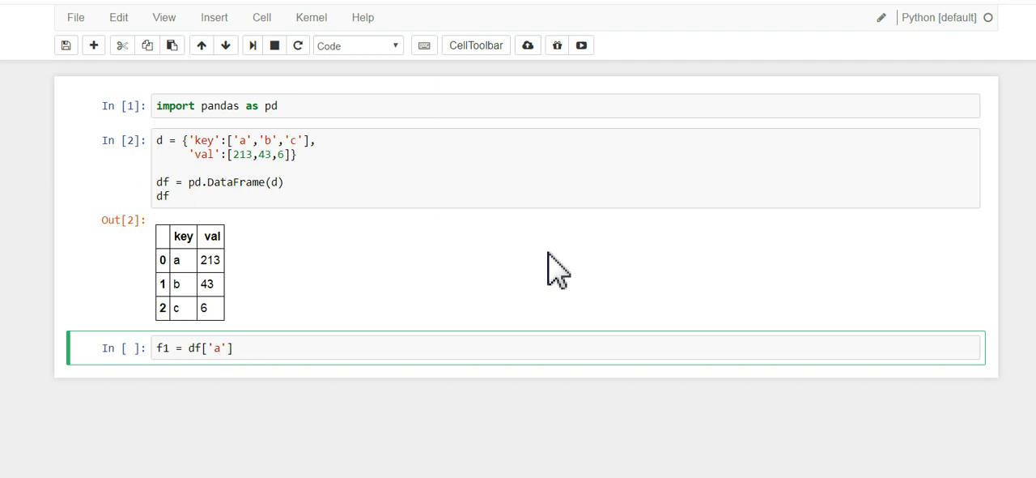
{"action": "type", "text": "key"}
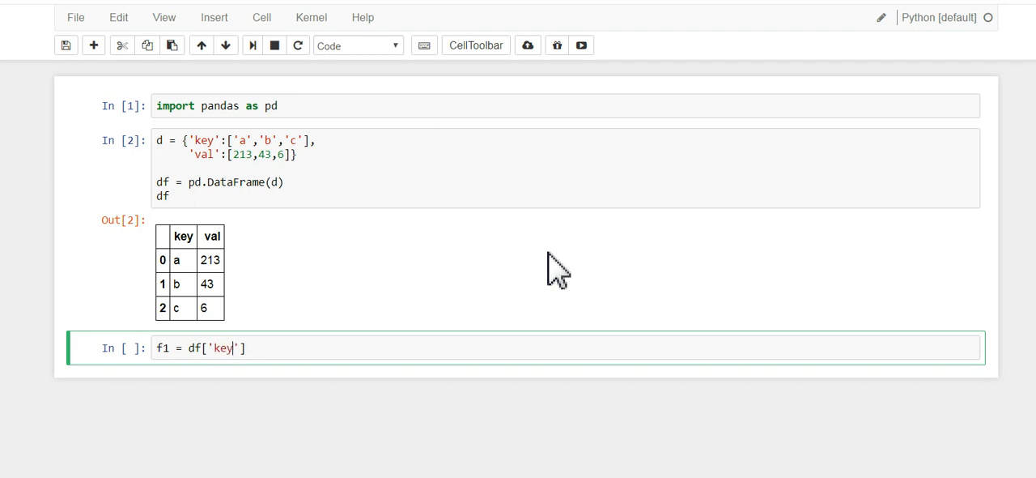
{"action": "type", "text": "="}
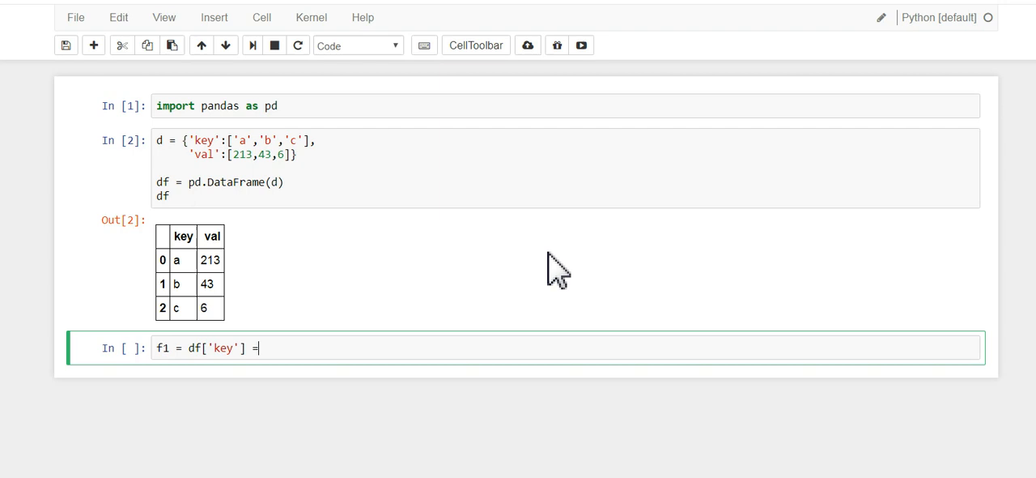
{"action": "type", "text": "= 'a'"}
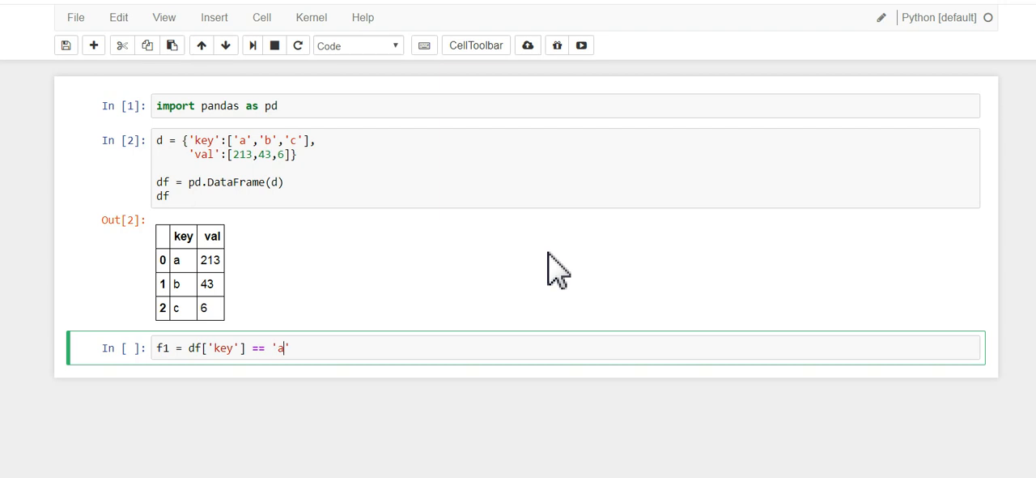
{"action": "type", "text": "'"}
{"action": "type", "text": "f"}
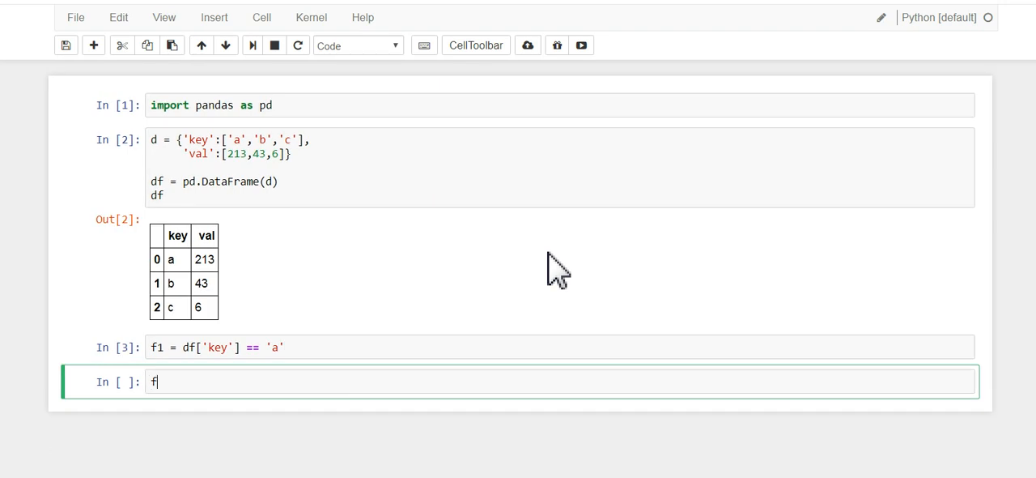
{"action": "type", "text": "1"}
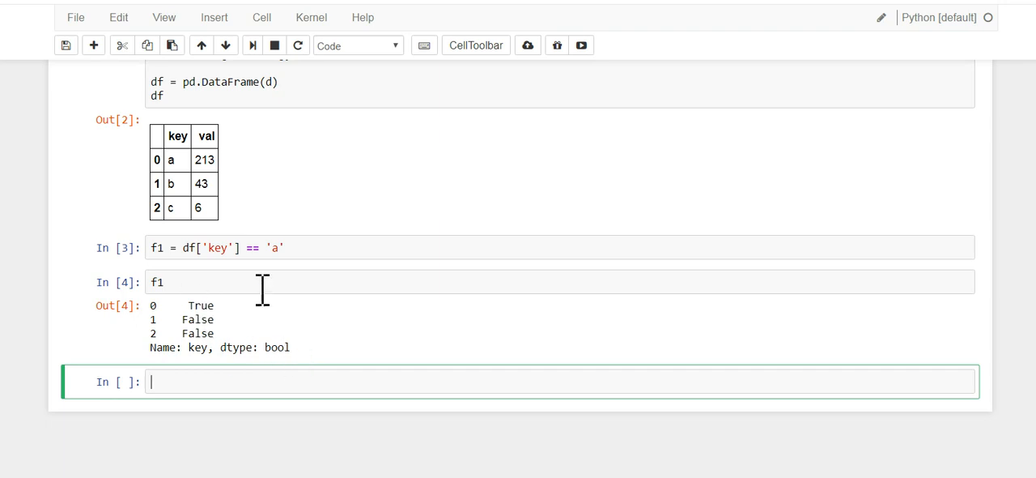
{"action": "mouse_move", "coordinate": [277, 284]}
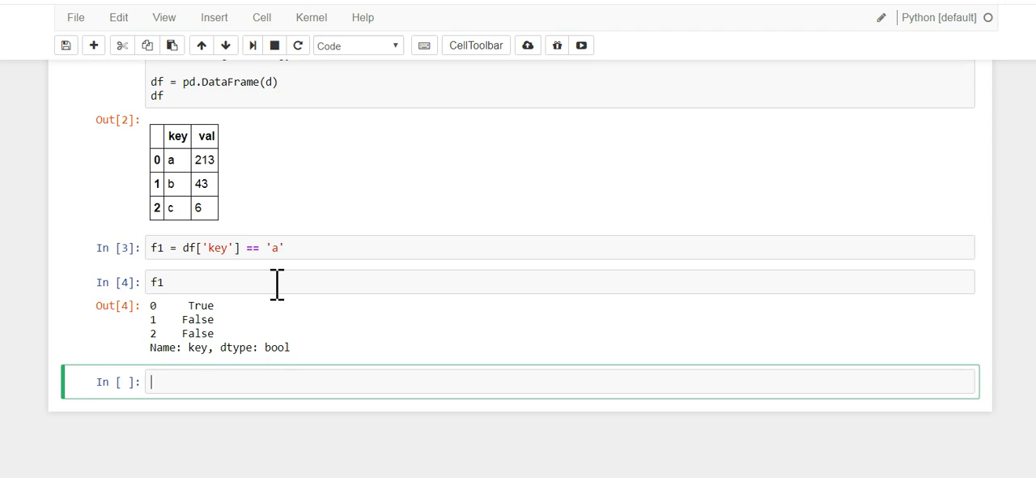
Run df[f1] to show only row 0 (a, 213), then scroll back up
{"action": "type", "text": "df"}
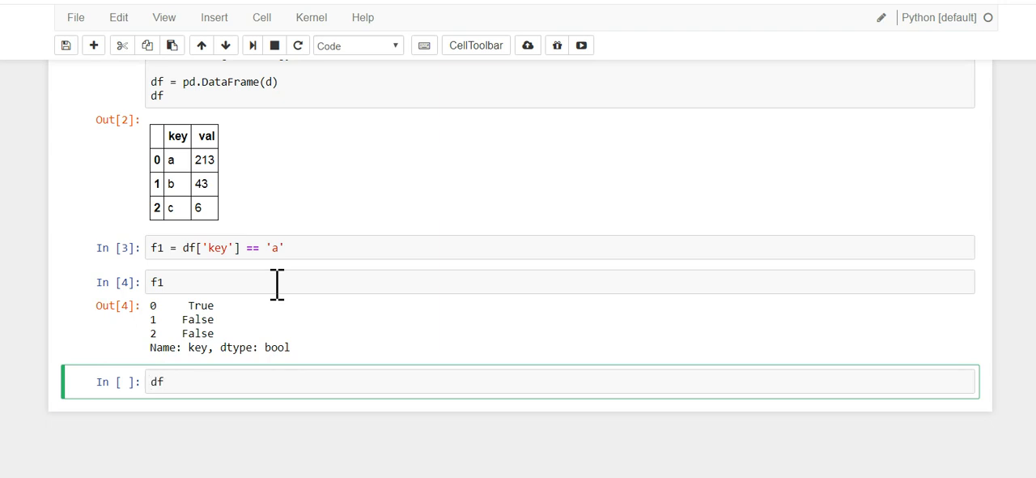
{"action": "type", "text": "[]"}
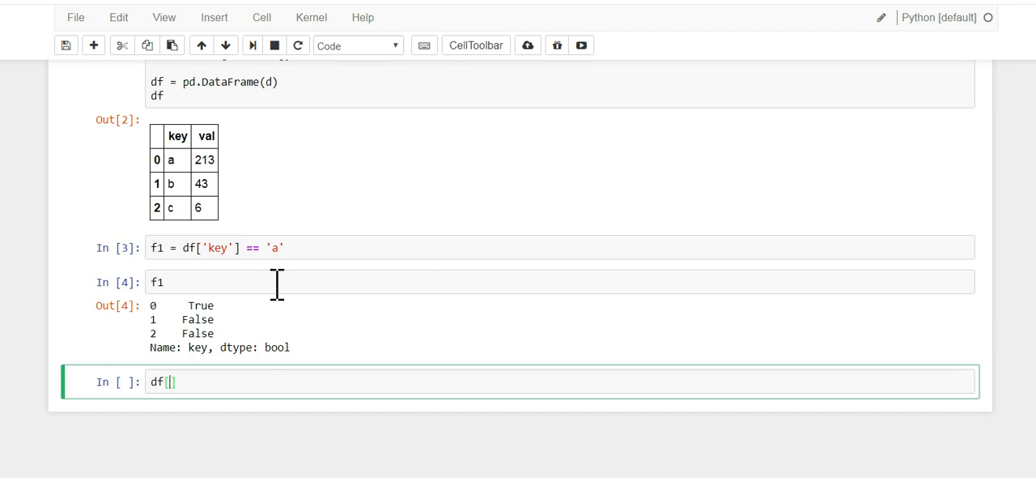
{"action": "type", "text": "f1"}
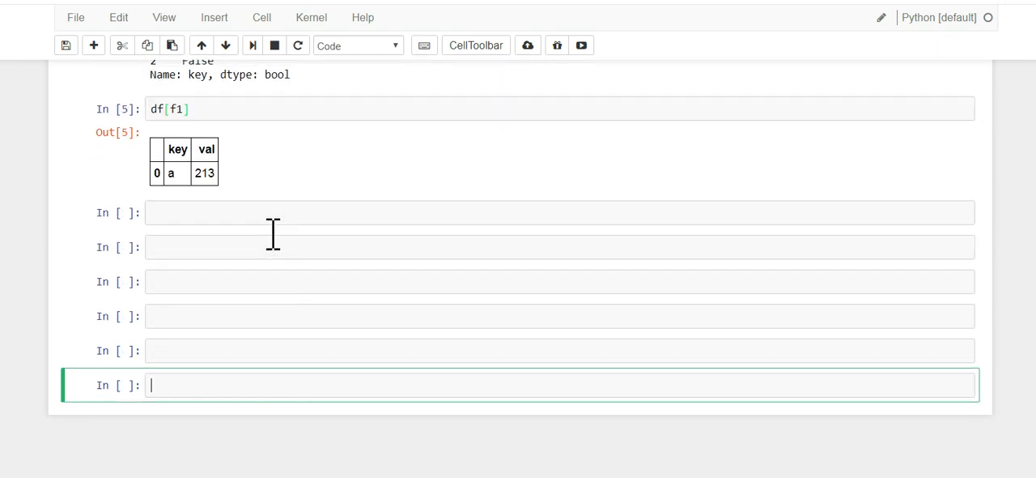
{"action": "scroll", "scroll_direction": "up", "scroll_amount": 3}
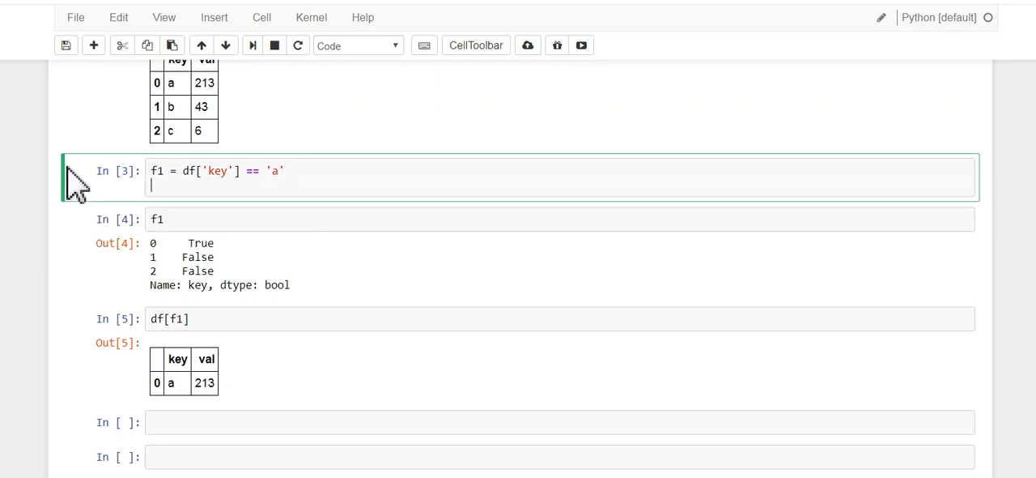
Add mask f2 = df['key'] == 'c' and change the selection to df[f1 | f2]
{"action": "type", "text": "f1 = df['key'] == 'a'"}
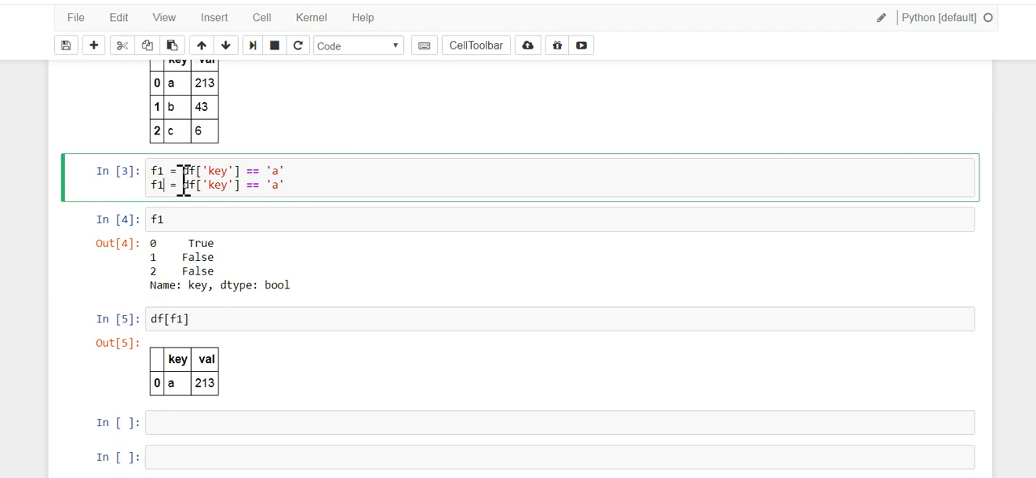
{"action": "type", "text": "2"}
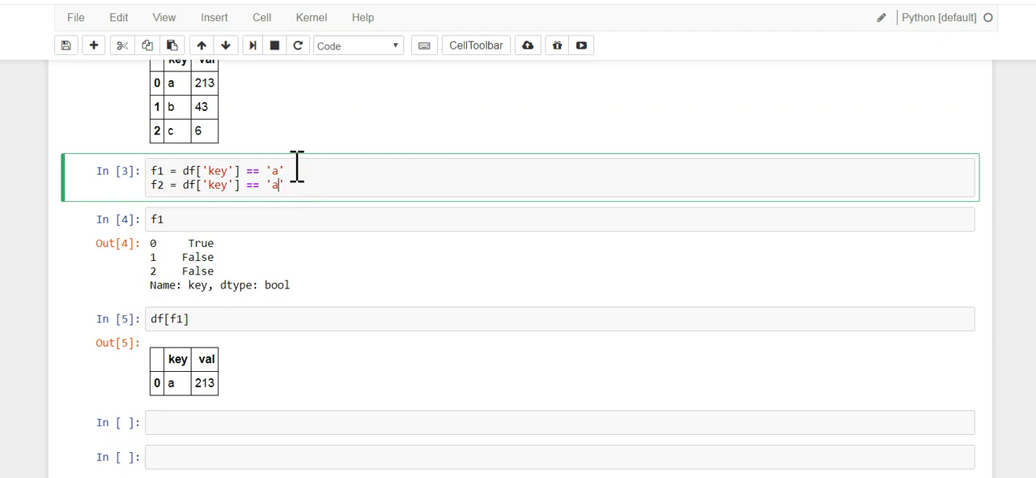
{"action": "type", "text": "c"}
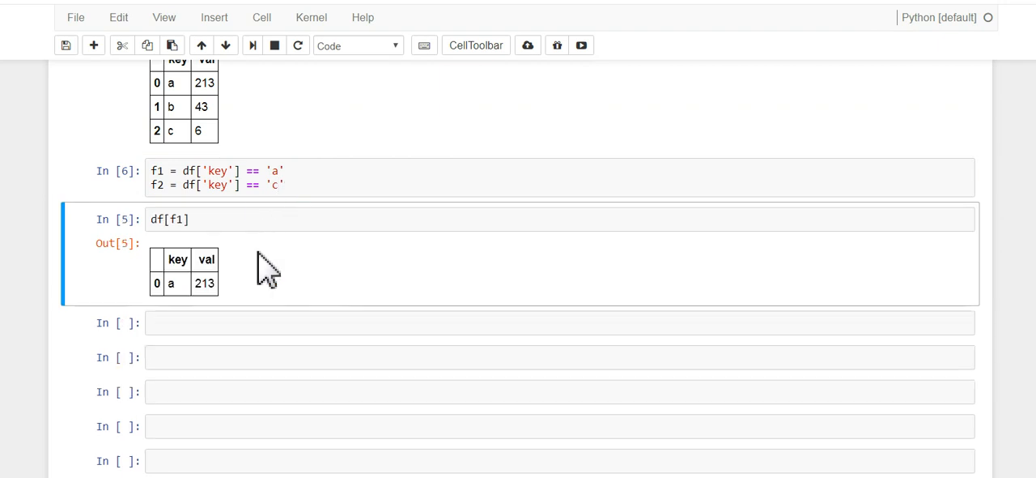
{"action": "left_click", "coordinate": [177, 218]}
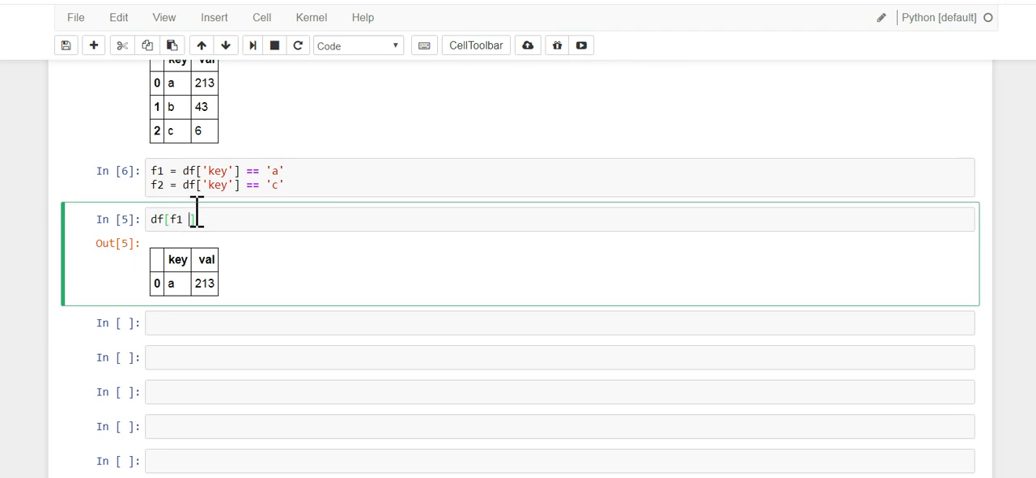
{"action": "type", "text": "| f2]"}
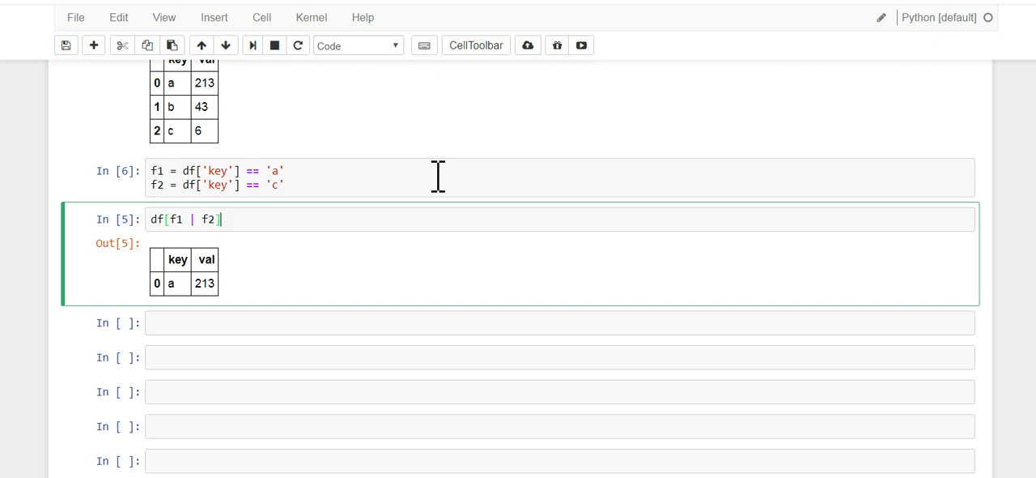
{"action": "mouse_move", "coordinate": [202, 129]}
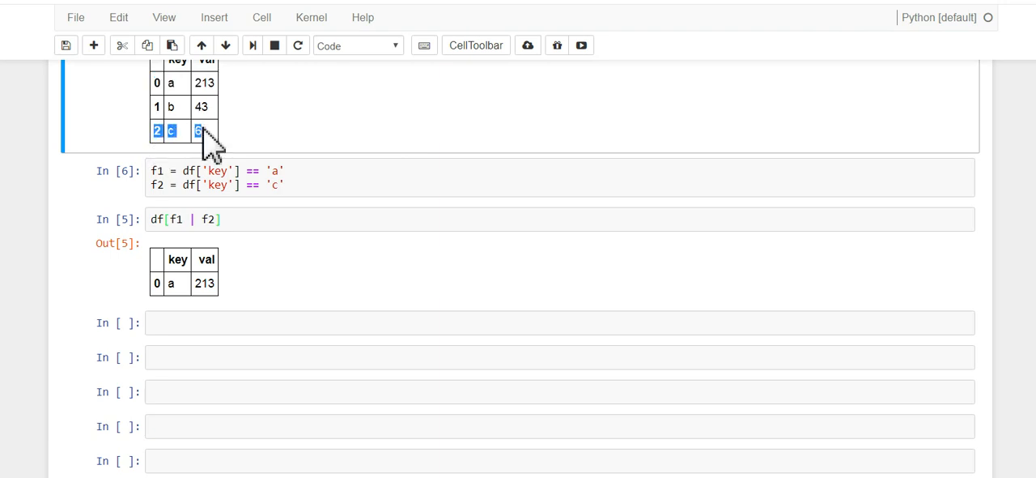
Run the negated filter df[~(f1 | f2)], returning only row b, 43
{"action": "left_click", "coordinate": [282, 219]}
{"action": "type", "text": "("}
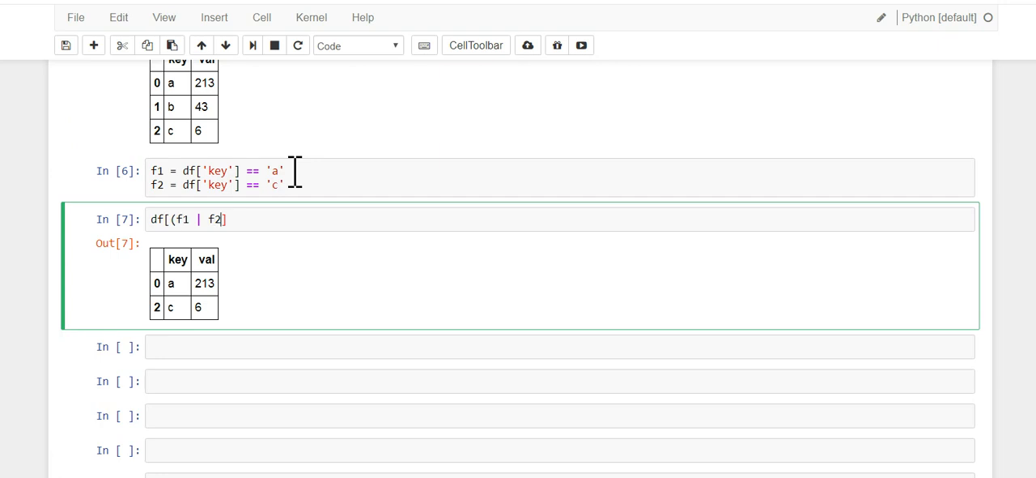
{"action": "type", "text": ")"}
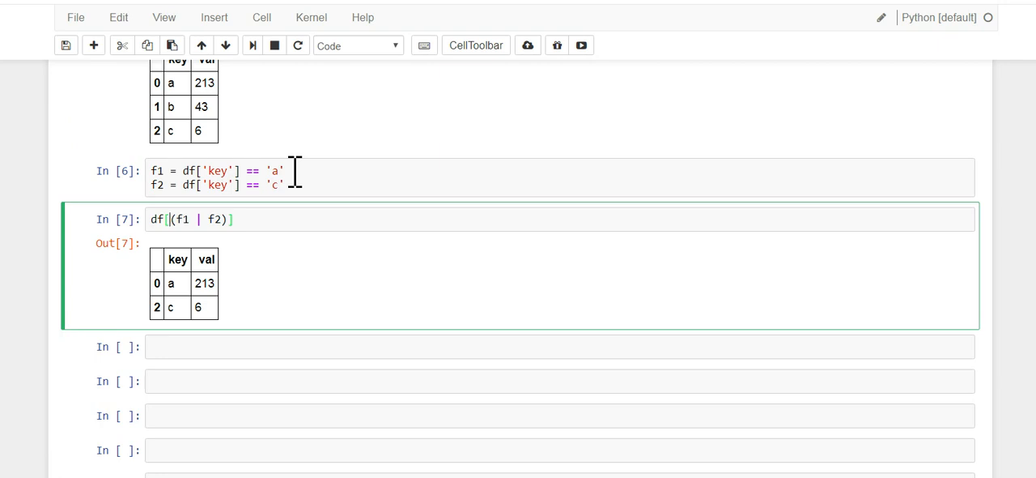
{"action": "type", "text": "~"}
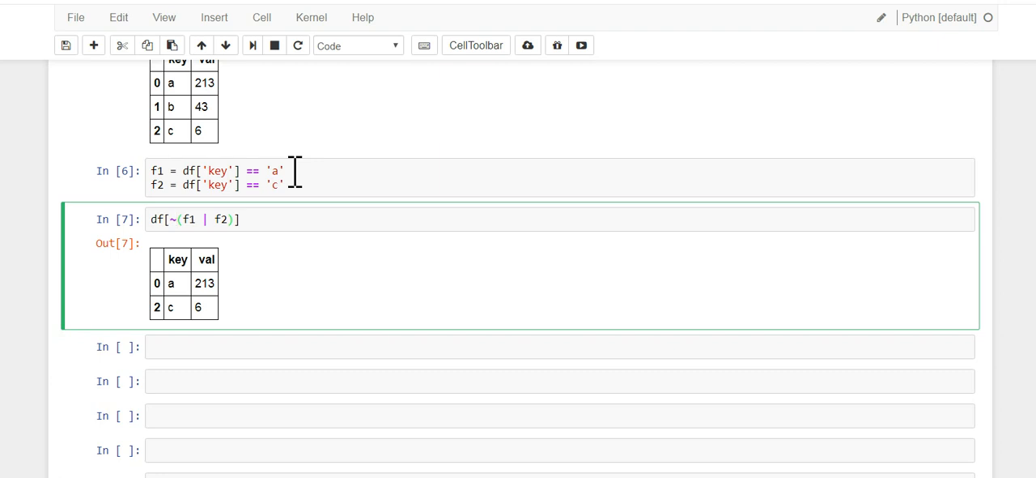
{"action": "key", "text": "shift+Return"}
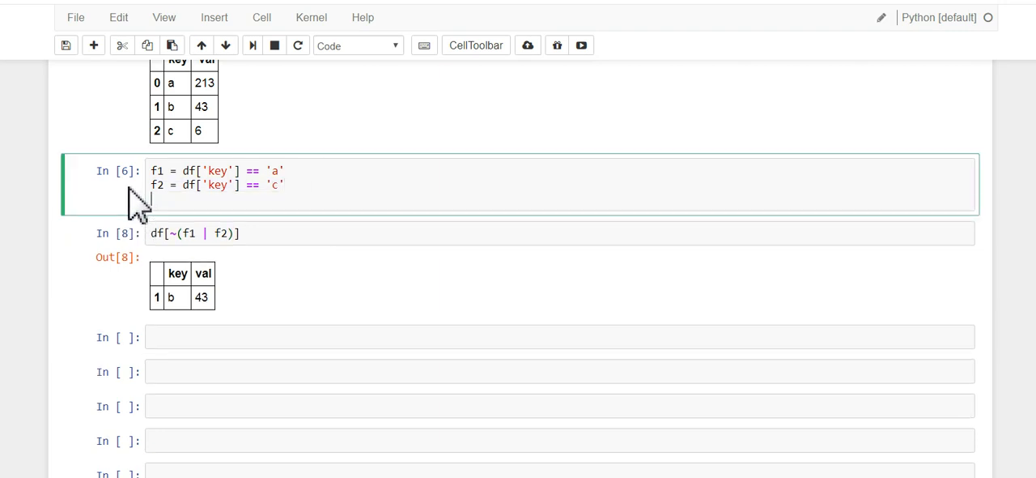
Add mask f3 = df['val'] > 10, run it, and remove the ~ from the filter
{"action": "type", "text": "f2 = df['key'] == 'c'"}
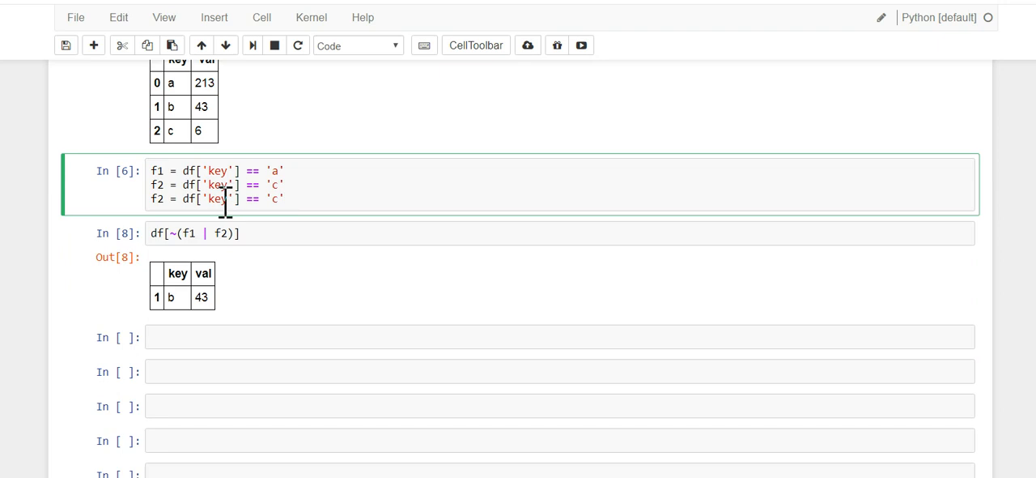
{"action": "type", "text": "val"}
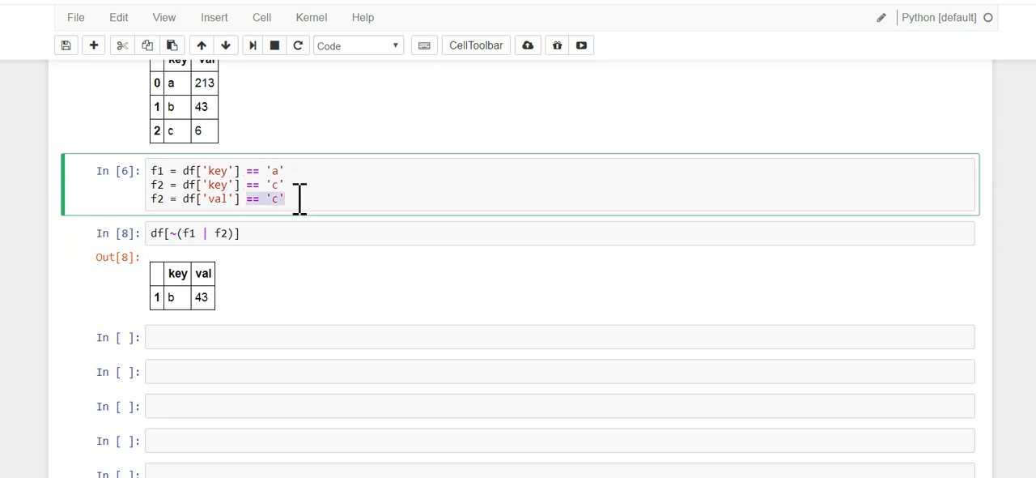
{"action": "type", "text": "> 10"}
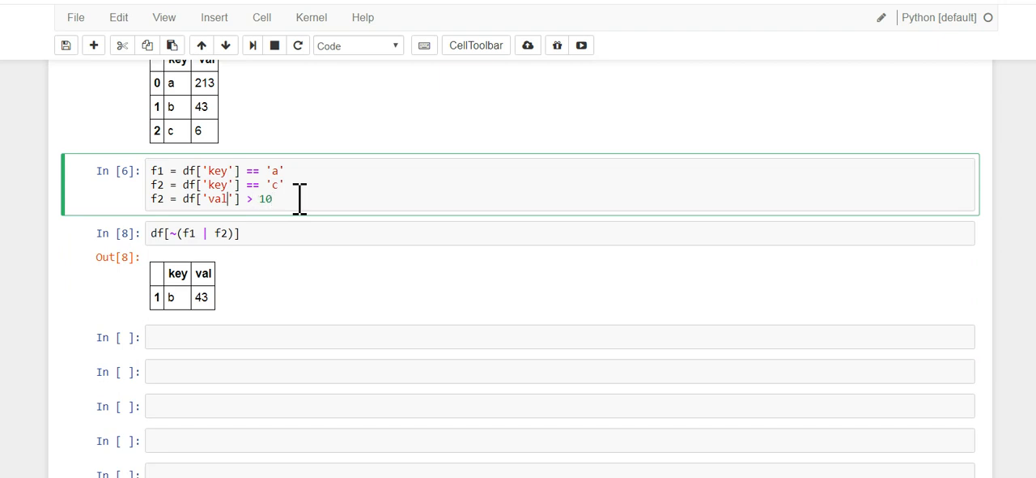
{"action": "key", "text": "BackSpace"}
{"action": "type", "text": "3"}
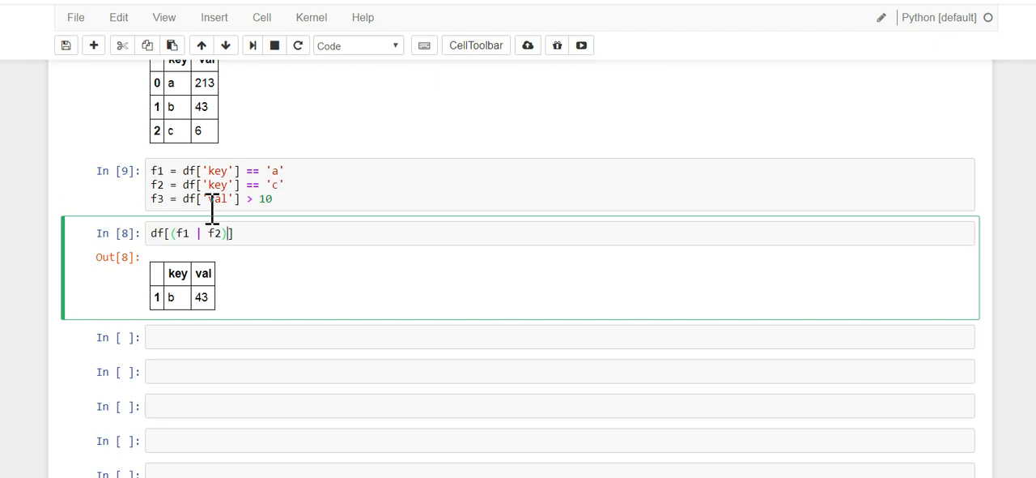
Extend the filter to df[(f1 | f2) & f3], returning only row a, 213
{"action": "type", "text": "&"}
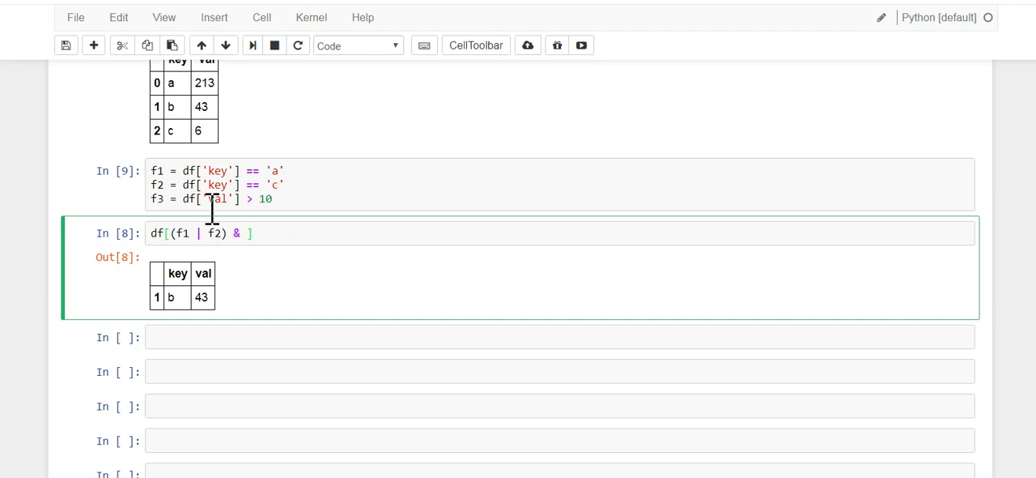
{"action": "type", "text": "f3"}
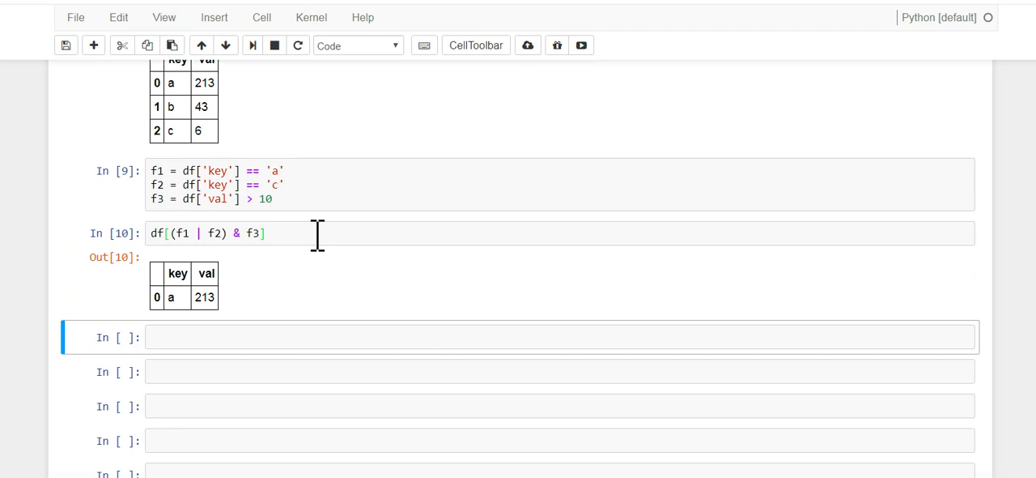
{"action": "mouse_move", "coordinate": [348, 283]}
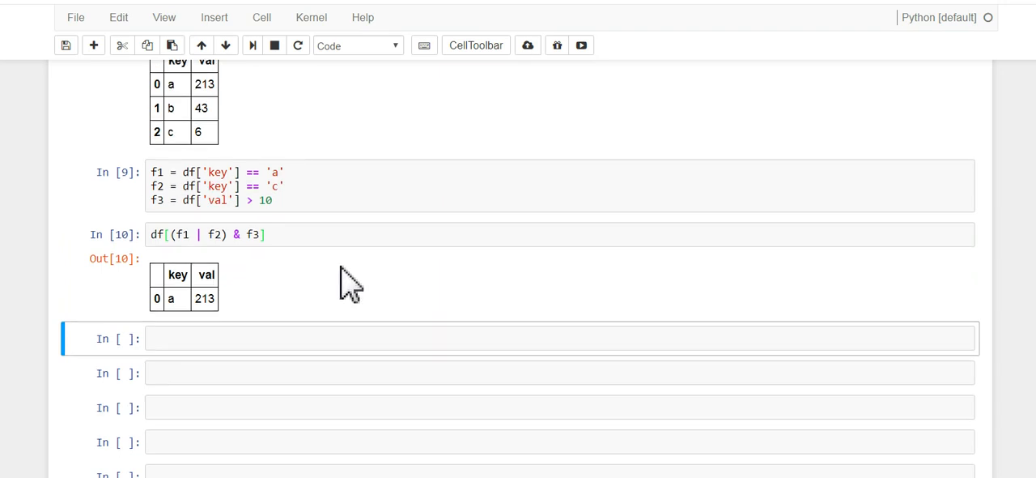
{"action": "scroll", "scroll_direction": "up", "scroll_amount": 3}
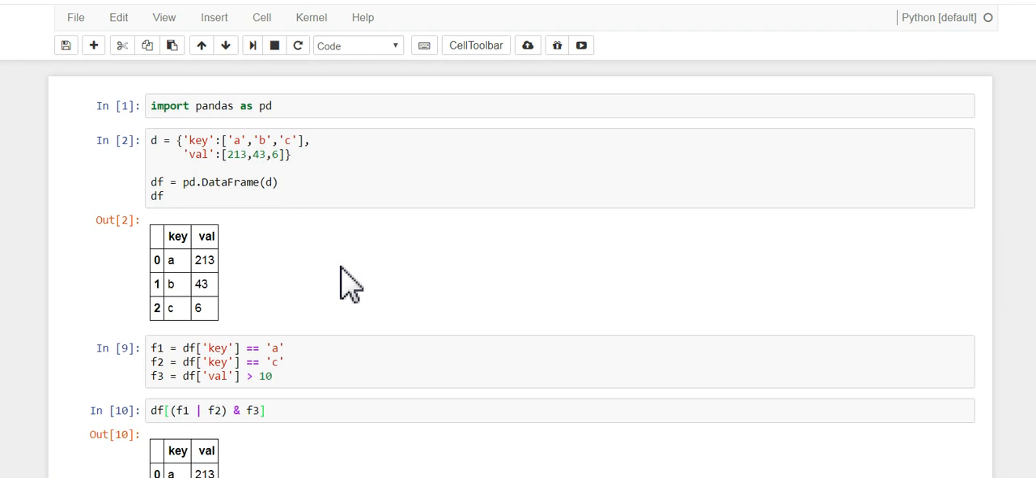
{"action": "scroll", "scroll_direction": "down", "scroll_amount": 3}
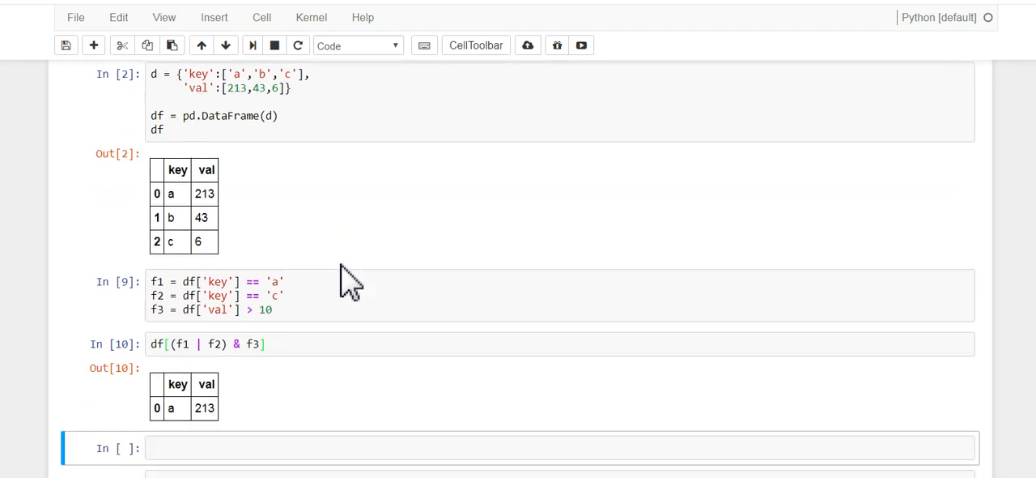
{"action": "mouse_move", "coordinate": [335, 247]}
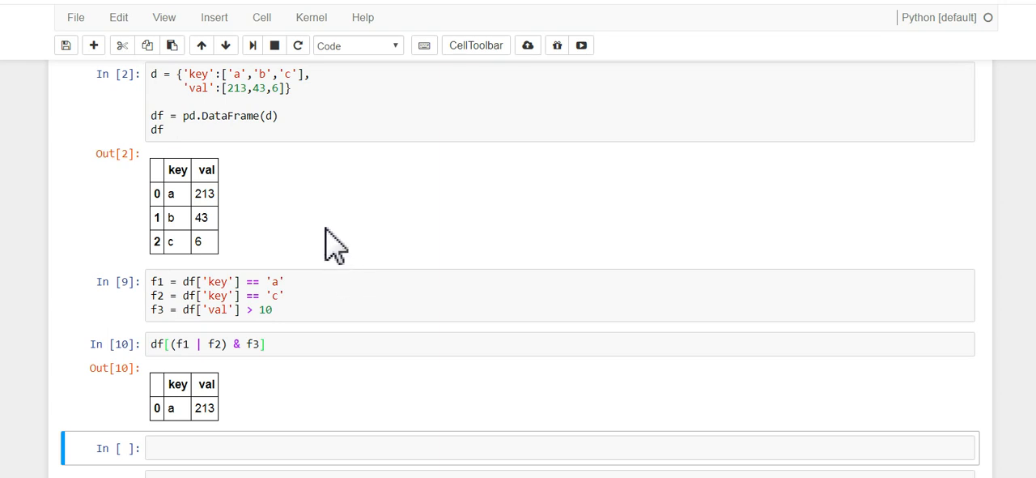